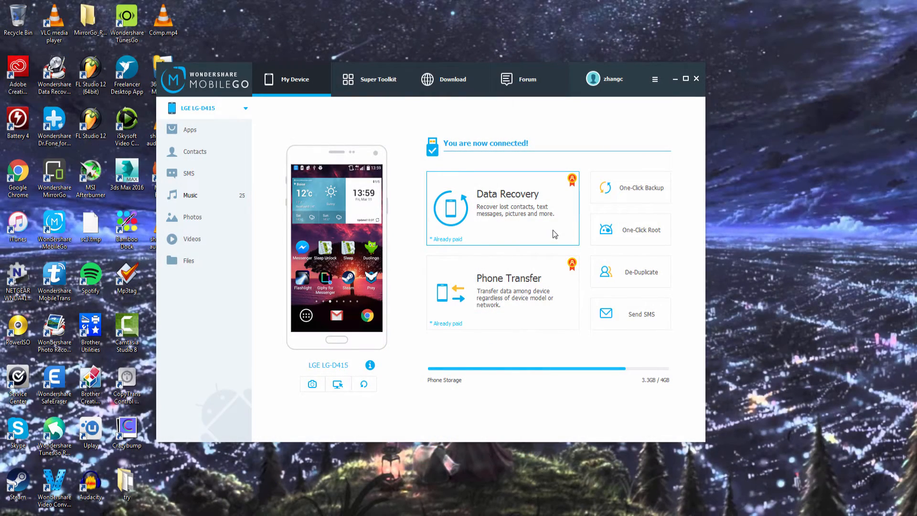
pyautogui.moveTo(412, 267)
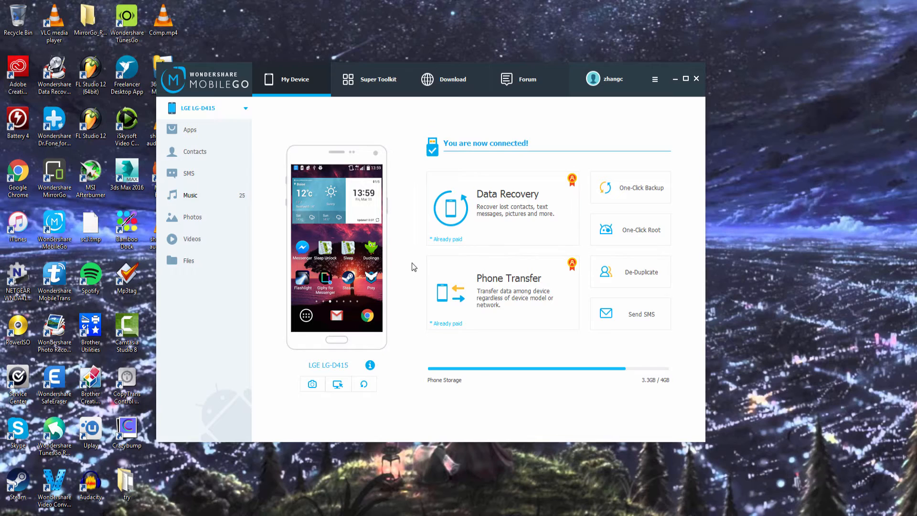
pyautogui.moveTo(504, 309)
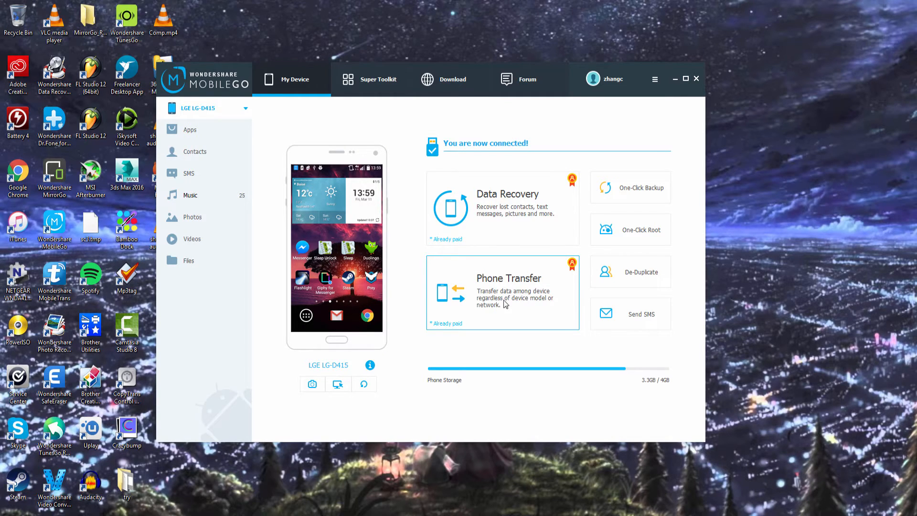
pyautogui.moveTo(378, 79)
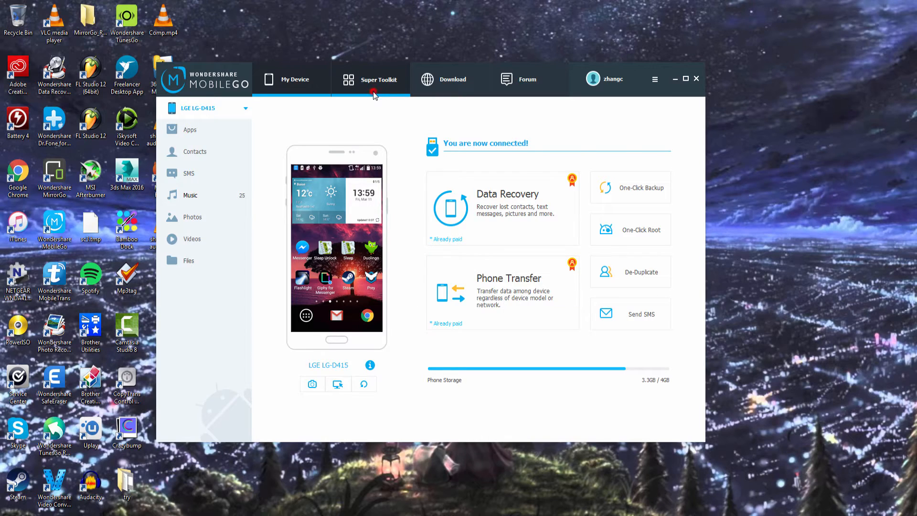
# - Go to Super Toolkit and launch Phone Transfer to reach the solution choices
pyautogui.click(378, 80)
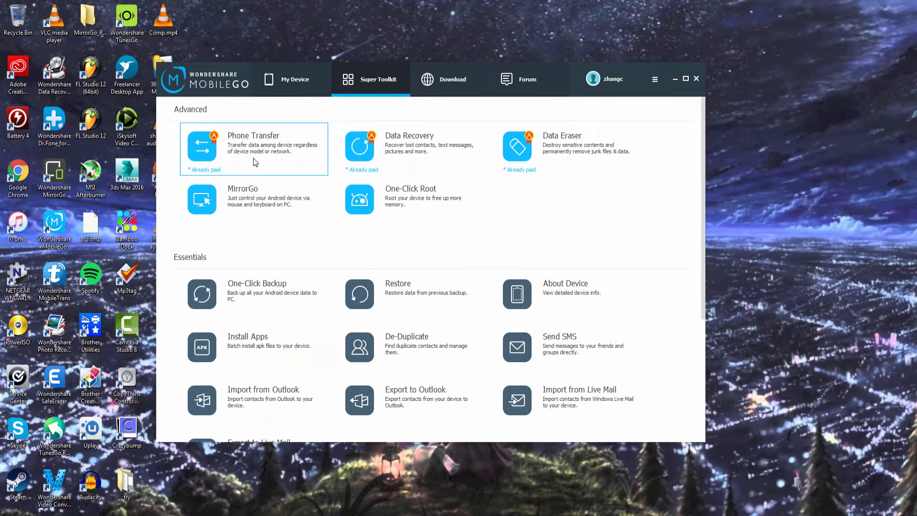
pyautogui.moveTo(246, 151)
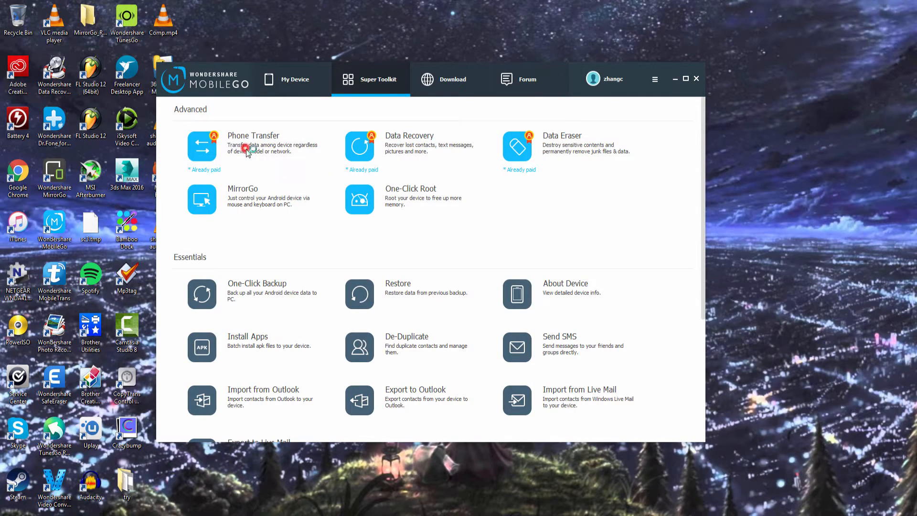
pyautogui.click(254, 146)
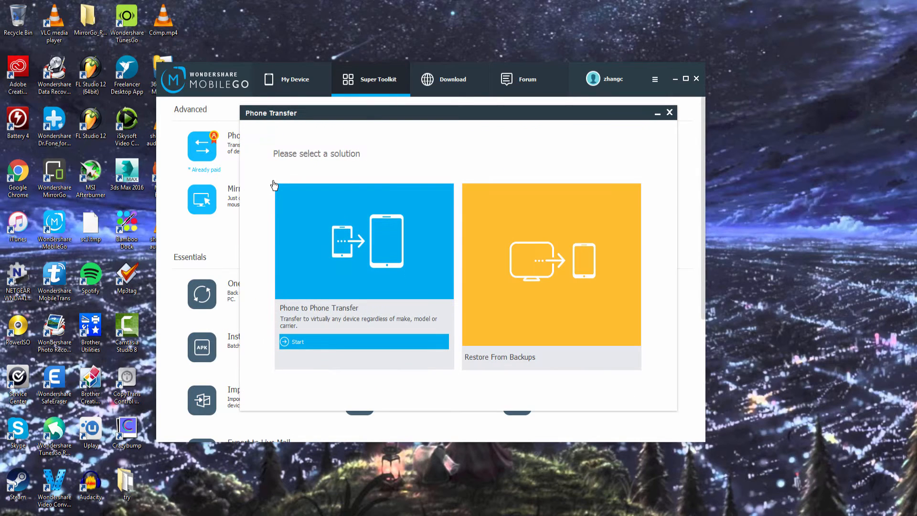
pyautogui.moveTo(369, 213)
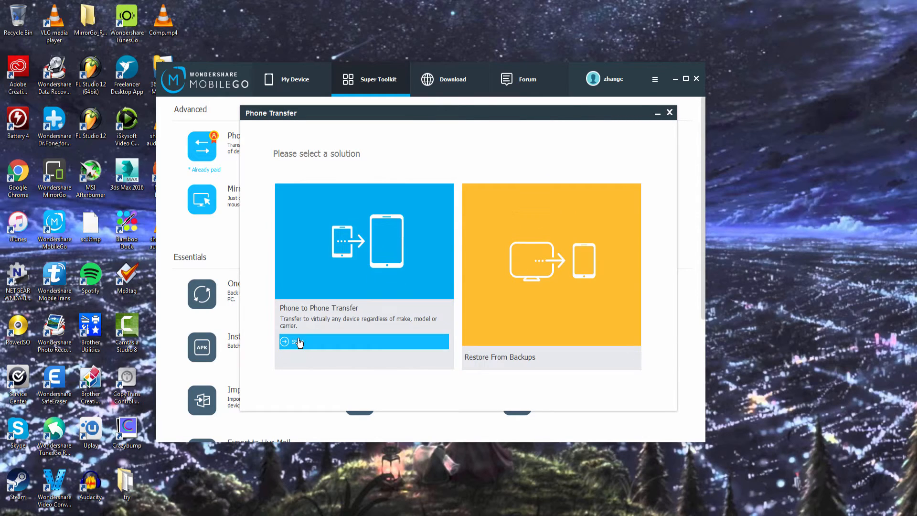
# - Start a Phone to Phone Transfer so the LG-D415 and iPod begin connecting
pyautogui.click(298, 342)
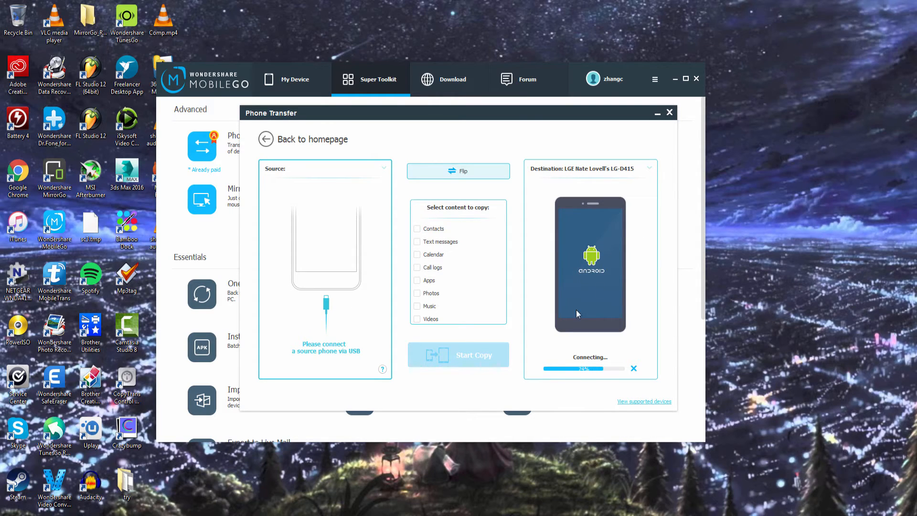
pyautogui.moveTo(537, 311)
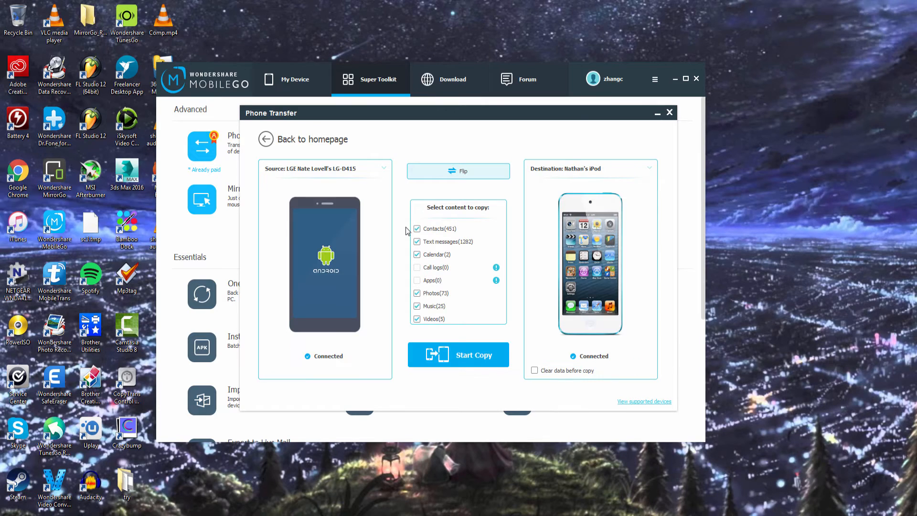
pyautogui.moveTo(399, 300)
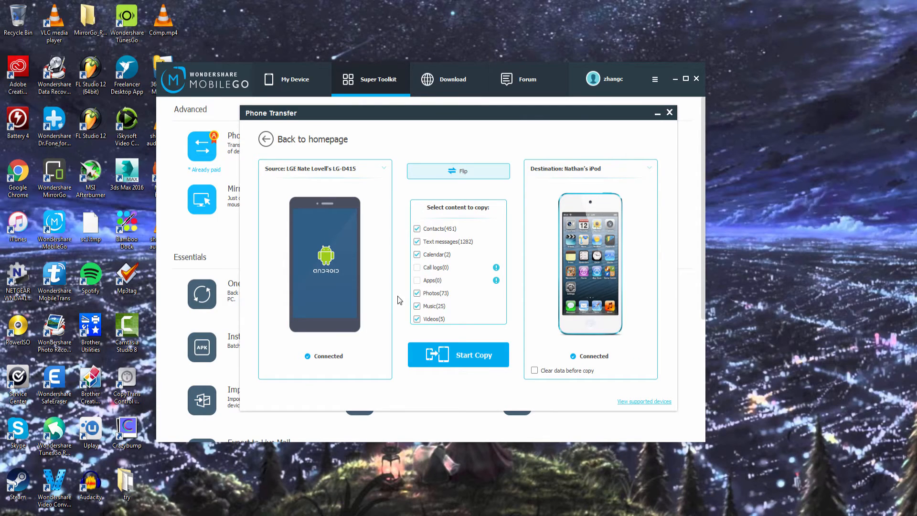
pyautogui.moveTo(447, 199)
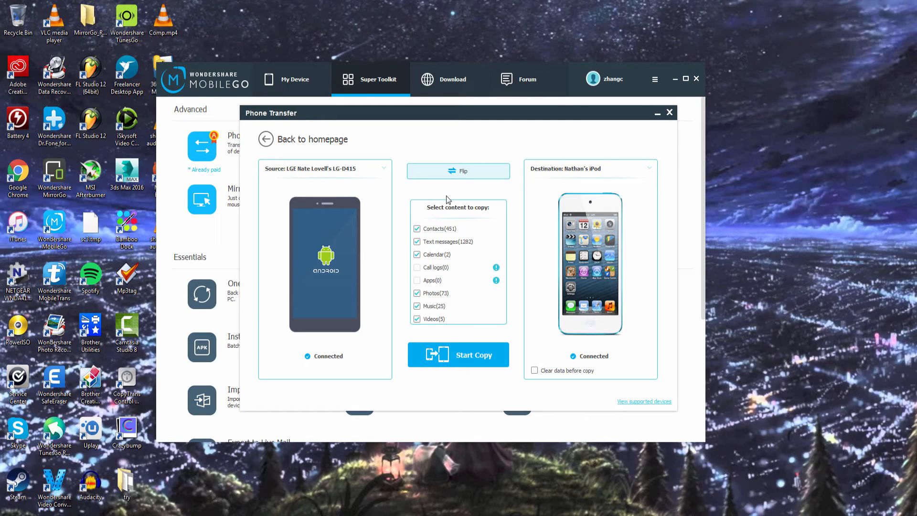
pyautogui.moveTo(316, 206)
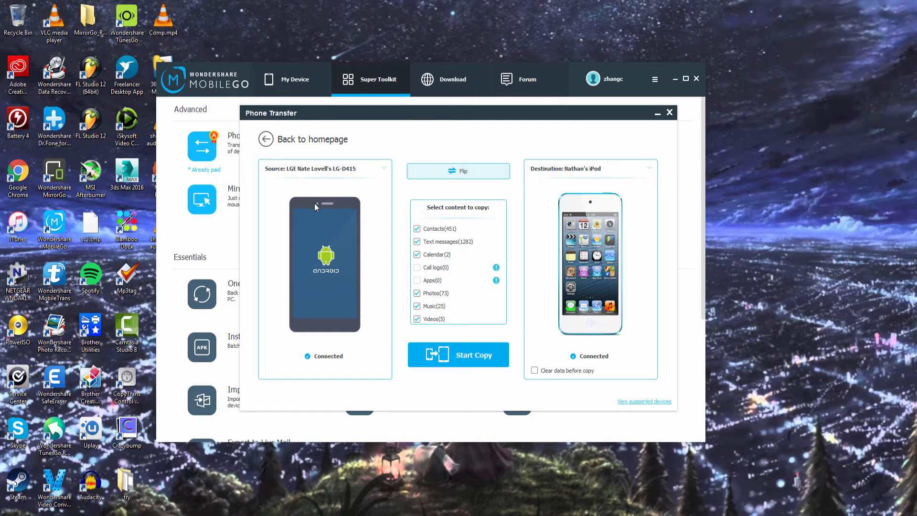
# - Flip the devices twice so the LG-D415 ends up as source and Nathan's iPod as destination
pyautogui.click(457, 171)
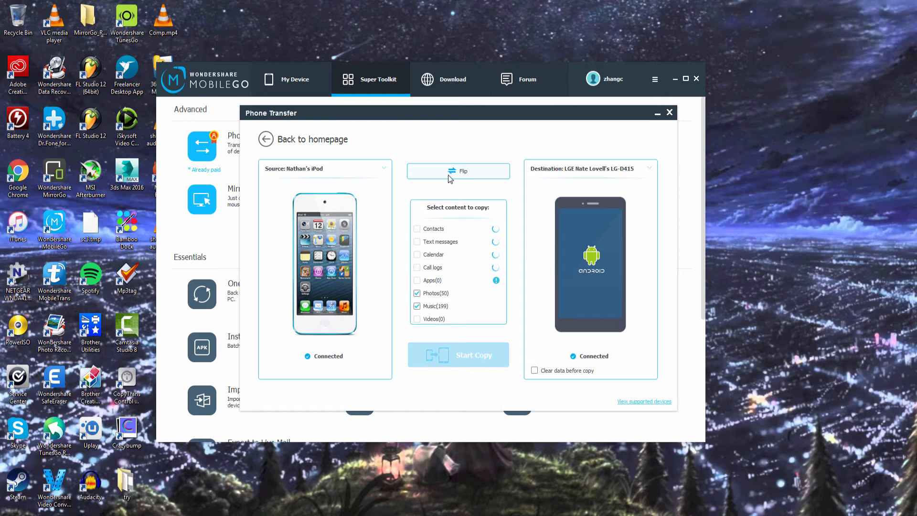
pyautogui.click(458, 171)
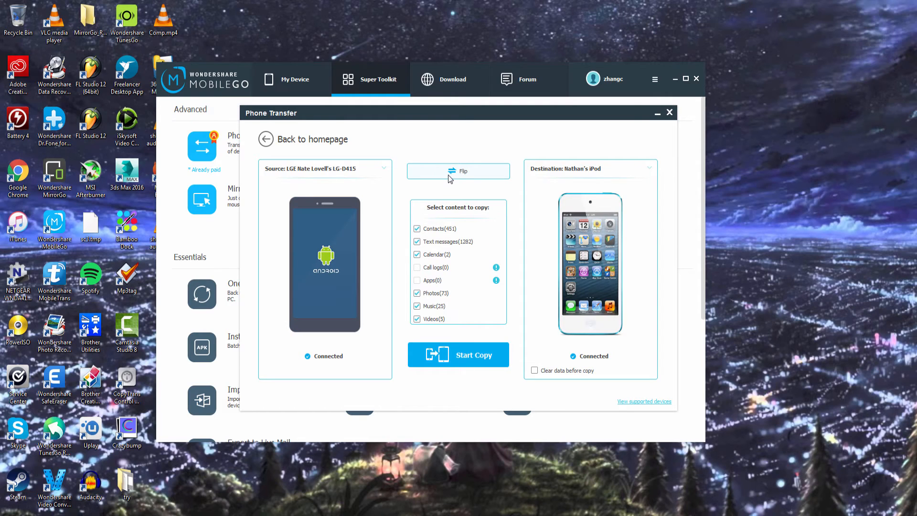
pyautogui.moveTo(478, 247)
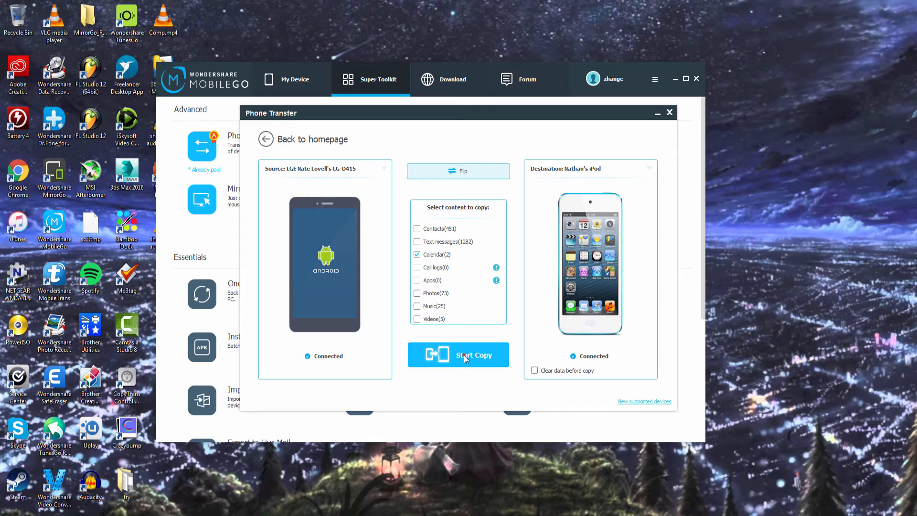
# - Copy the calendar from the LG-D415 to Nathan's iPod and dismiss the success report
pyautogui.click(458, 354)
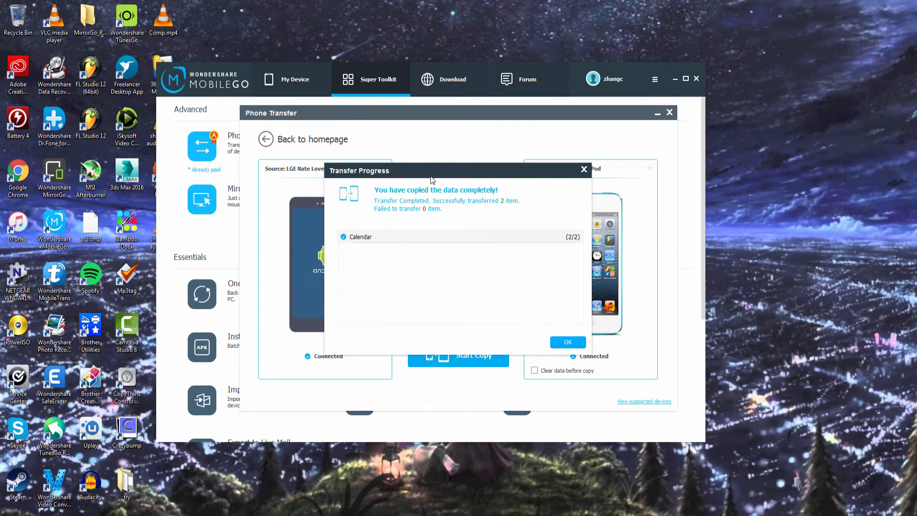
pyautogui.moveTo(435, 209)
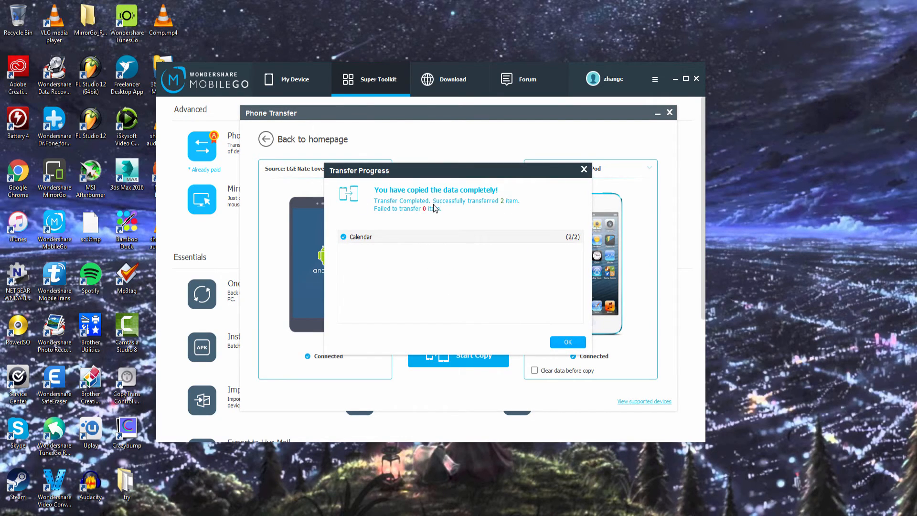
pyautogui.moveTo(432, 210)
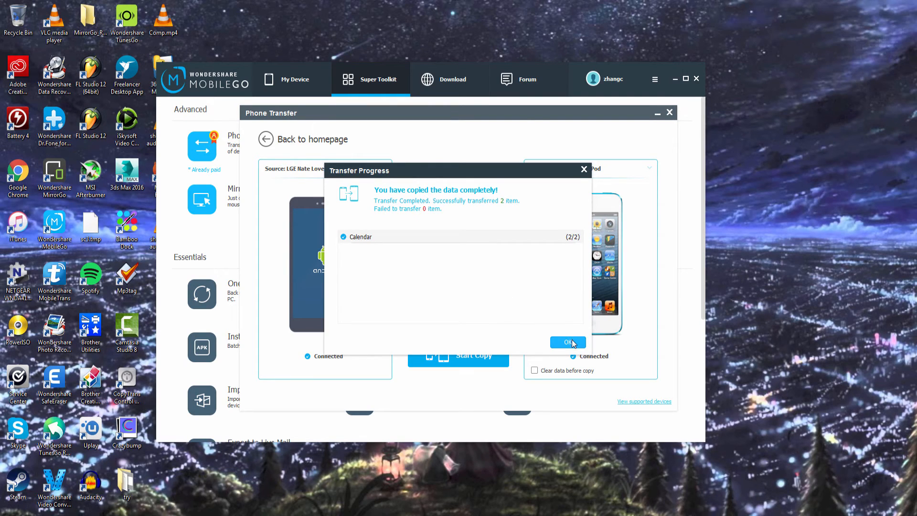
pyautogui.click(566, 342)
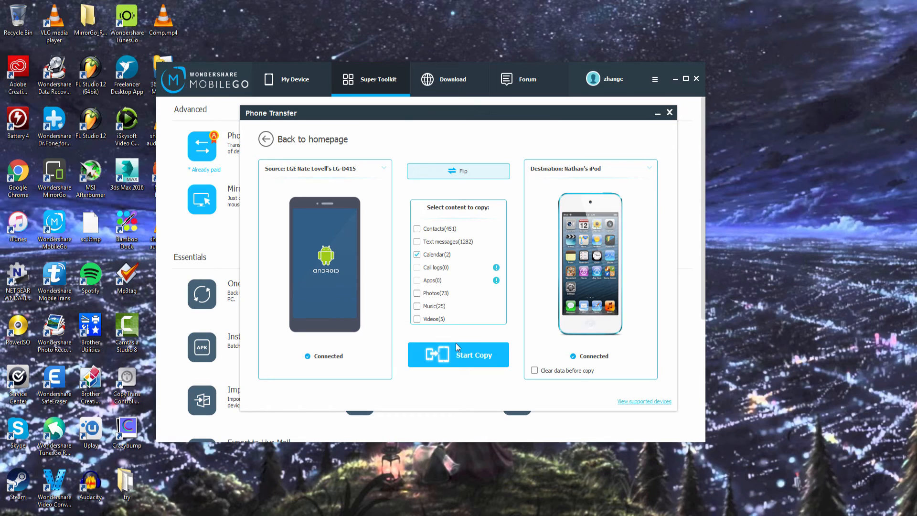